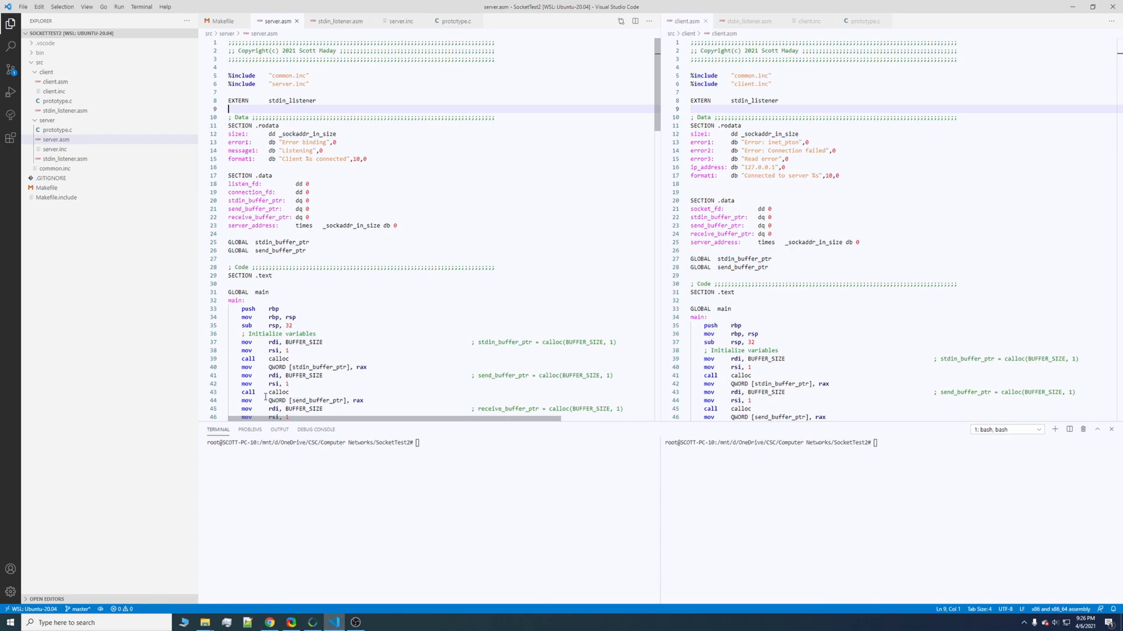
mouse_move(413, 159)
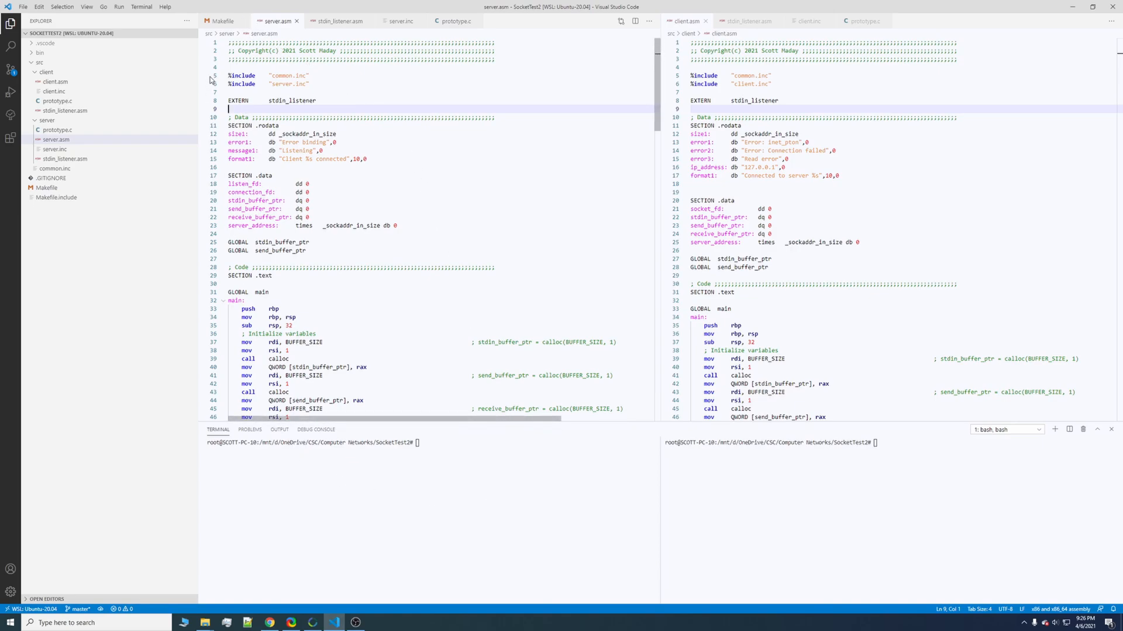
Step: Review the pthread_create call in server.asm, then open src/server/stdin_listener.asm
scroll(down, 3)
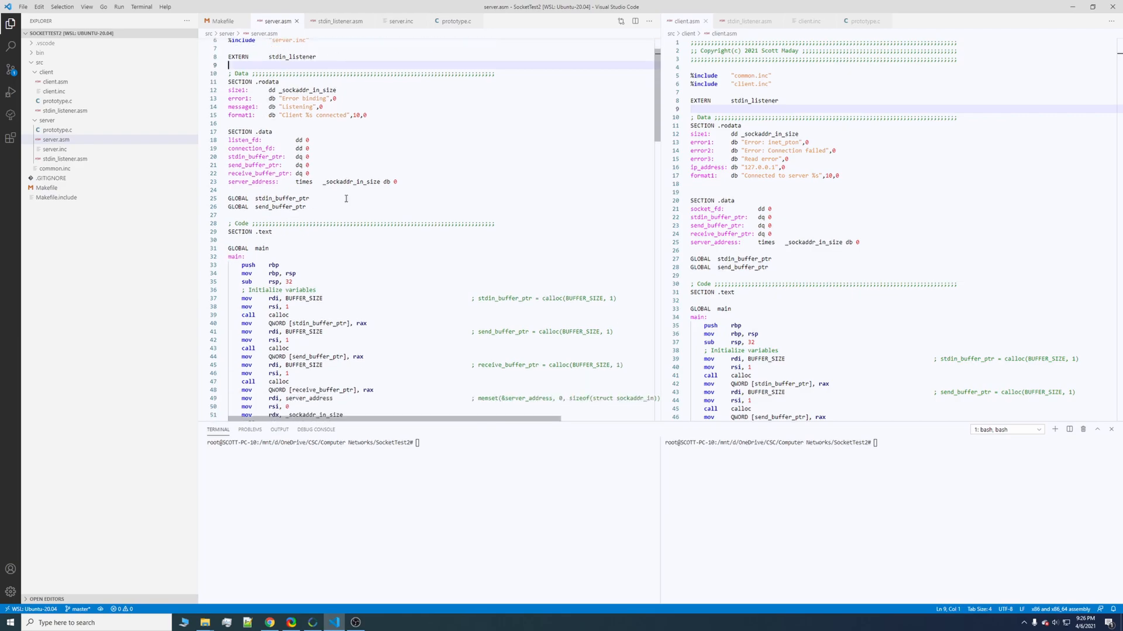
scroll(down, 3)
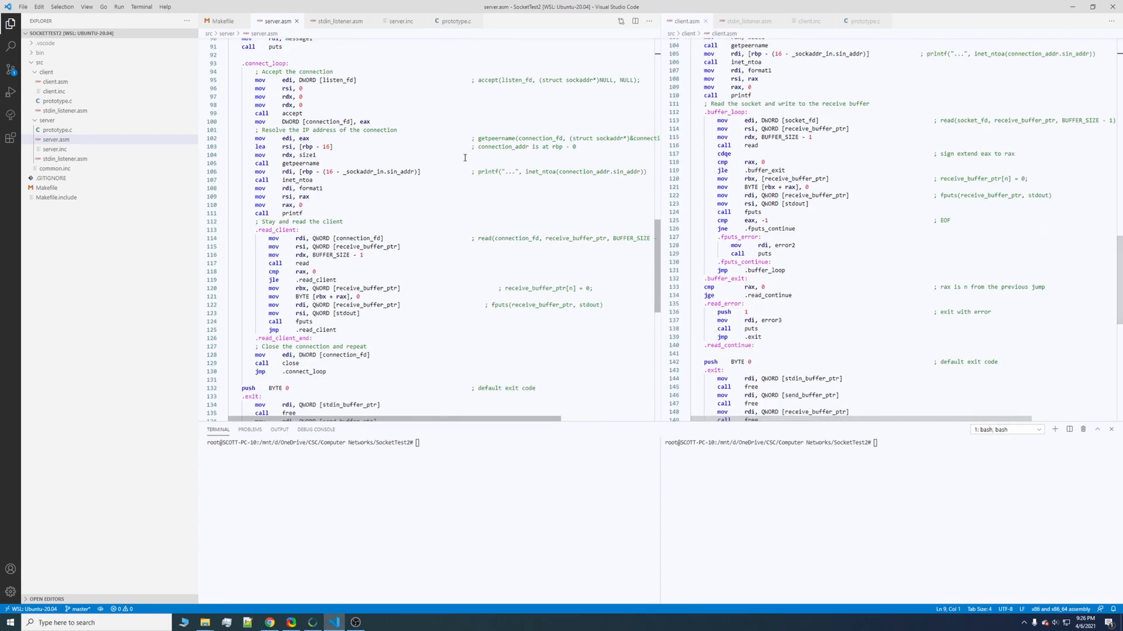
scroll(down, 3)
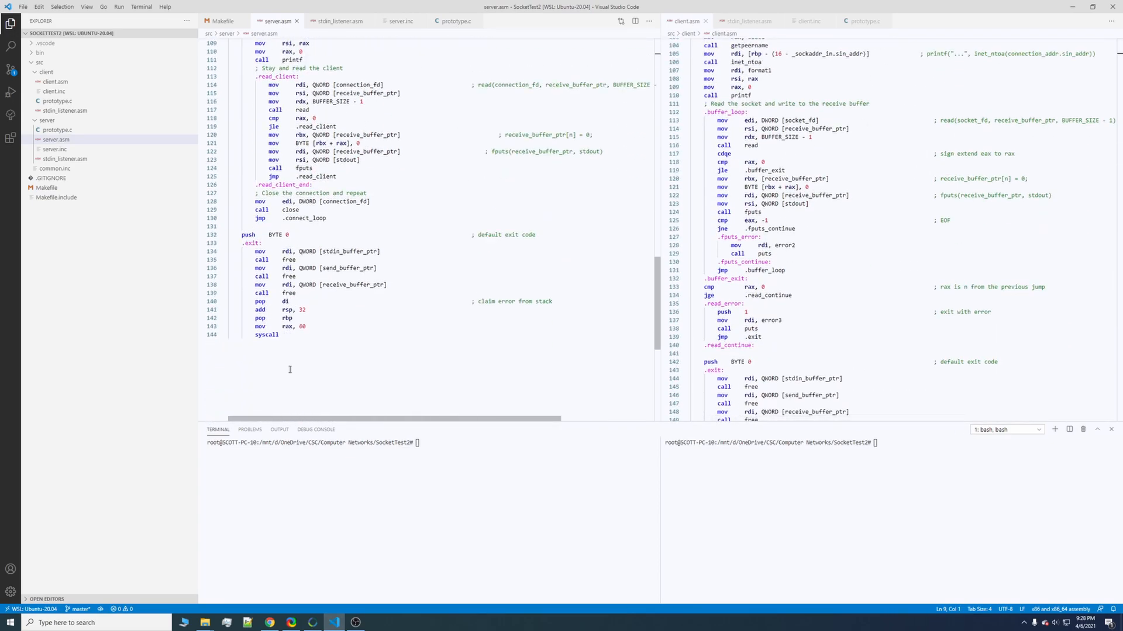
mouse_move(326, 363)
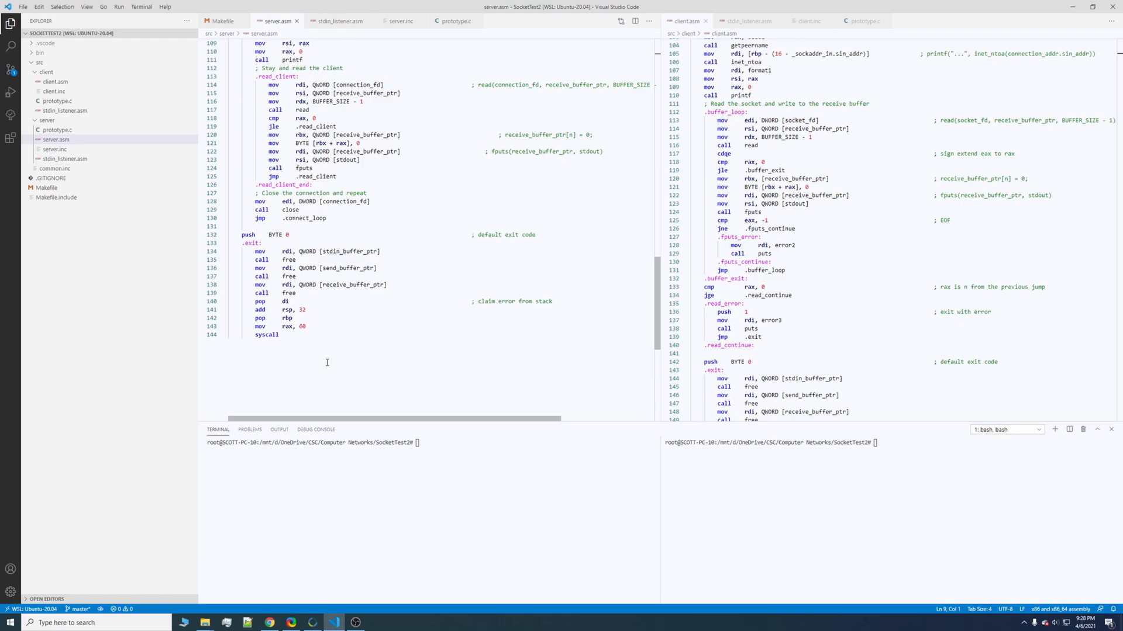
scroll(up, 3)
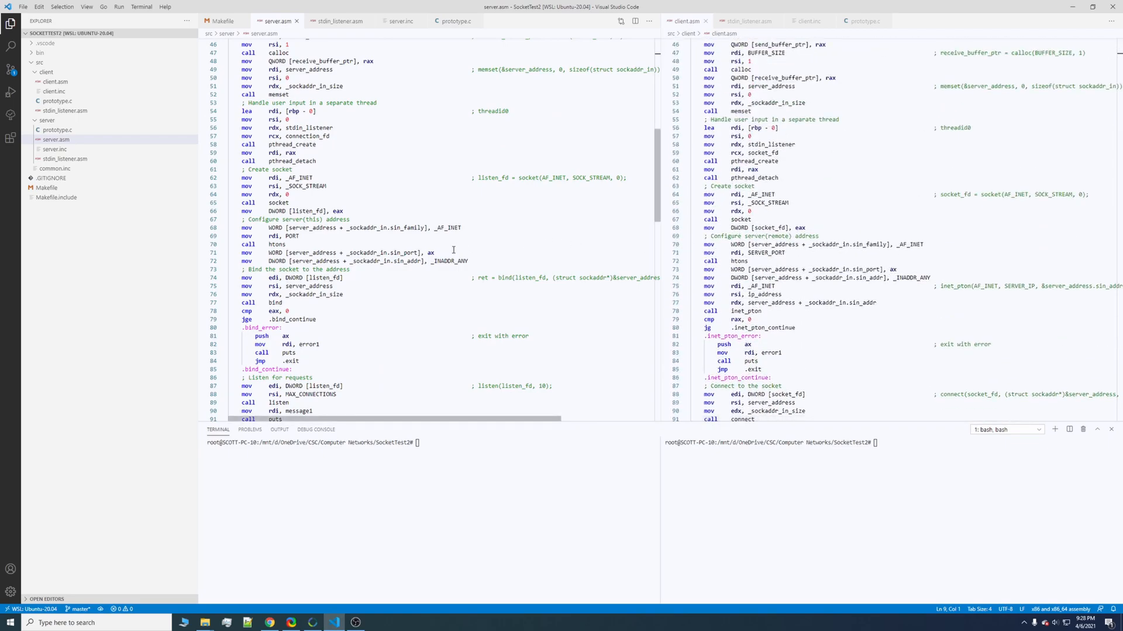
scroll(up, 3)
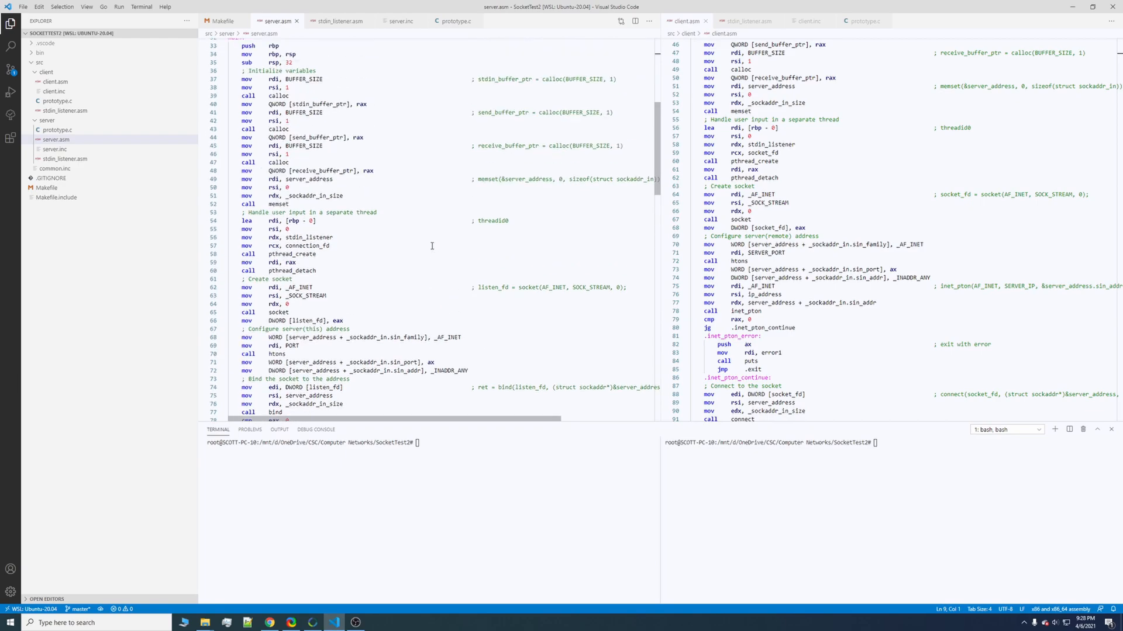
scroll(up, 3)
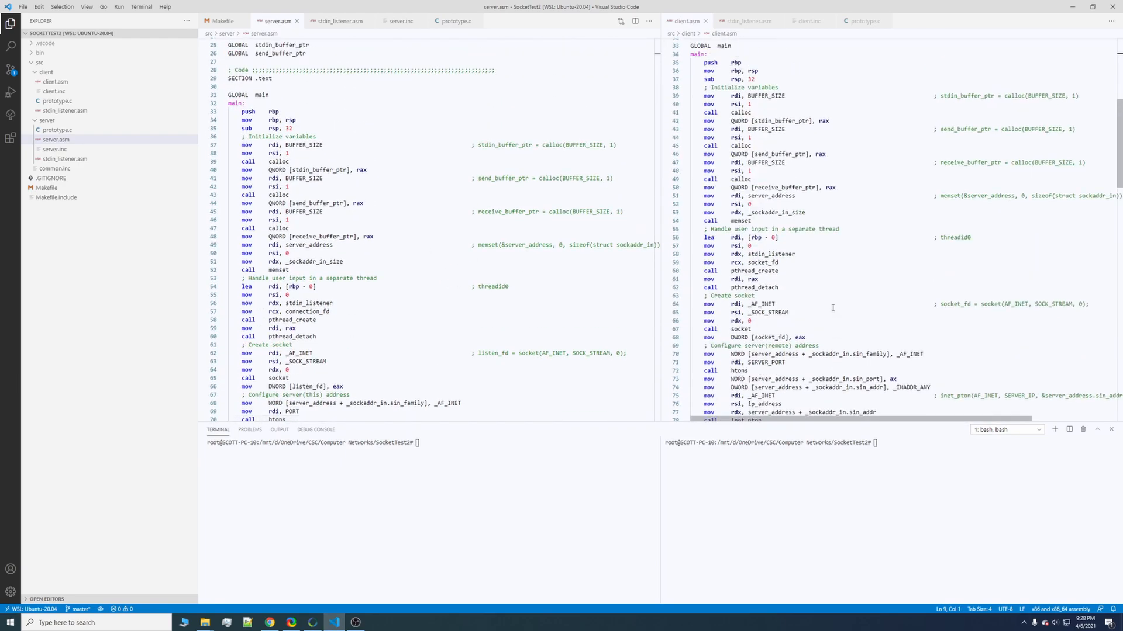
scroll(up, 3)
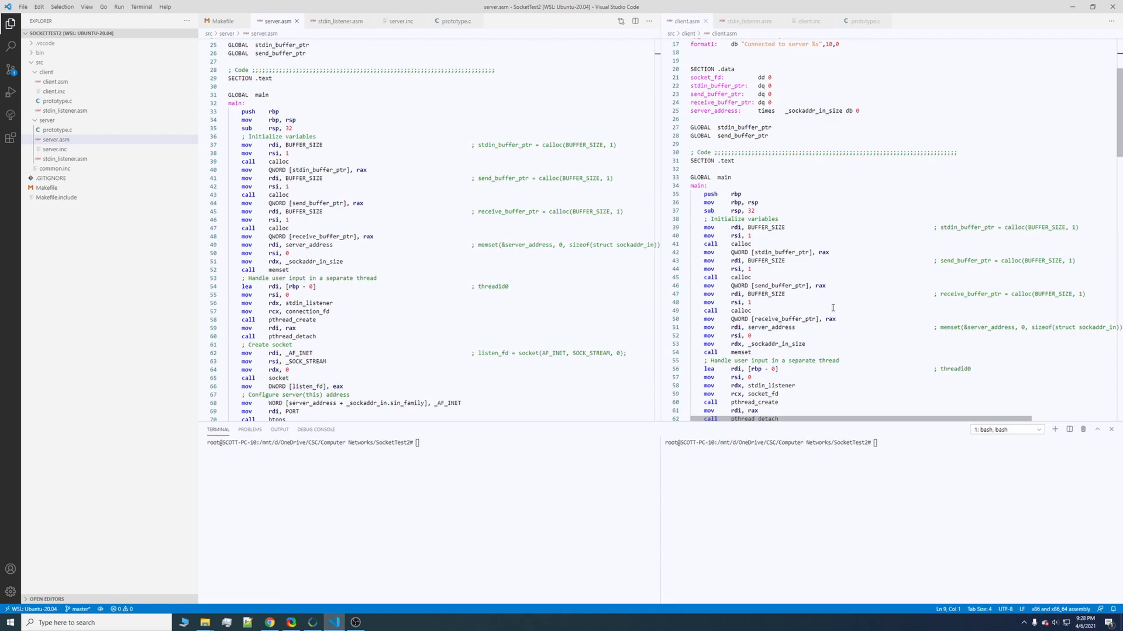
mouse_move(825, 303)
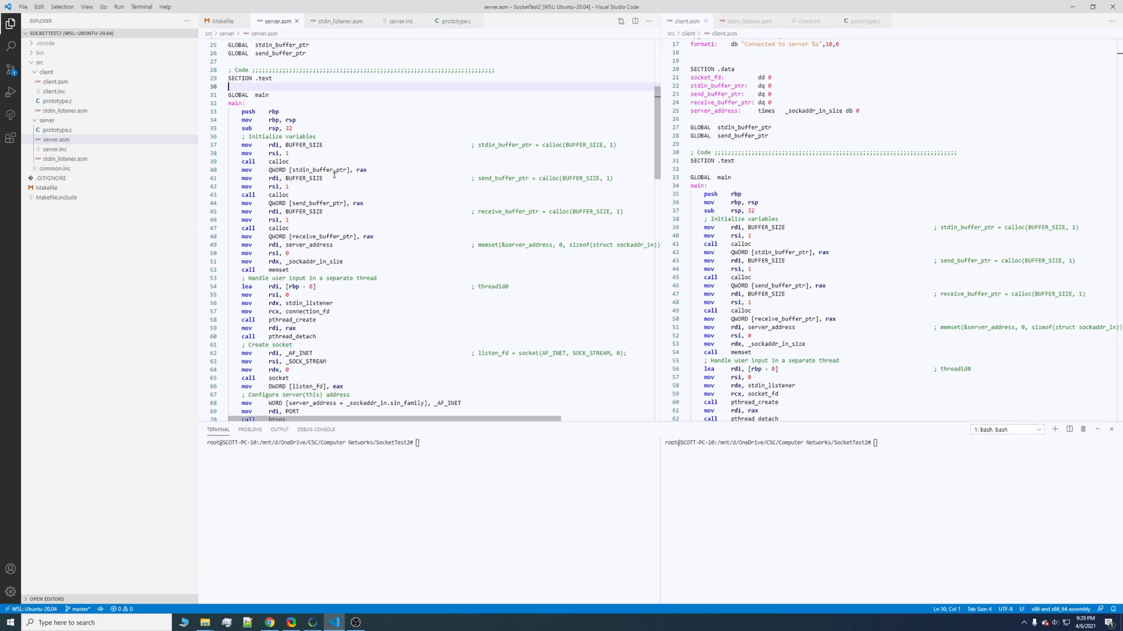
mouse_move(335, 181)
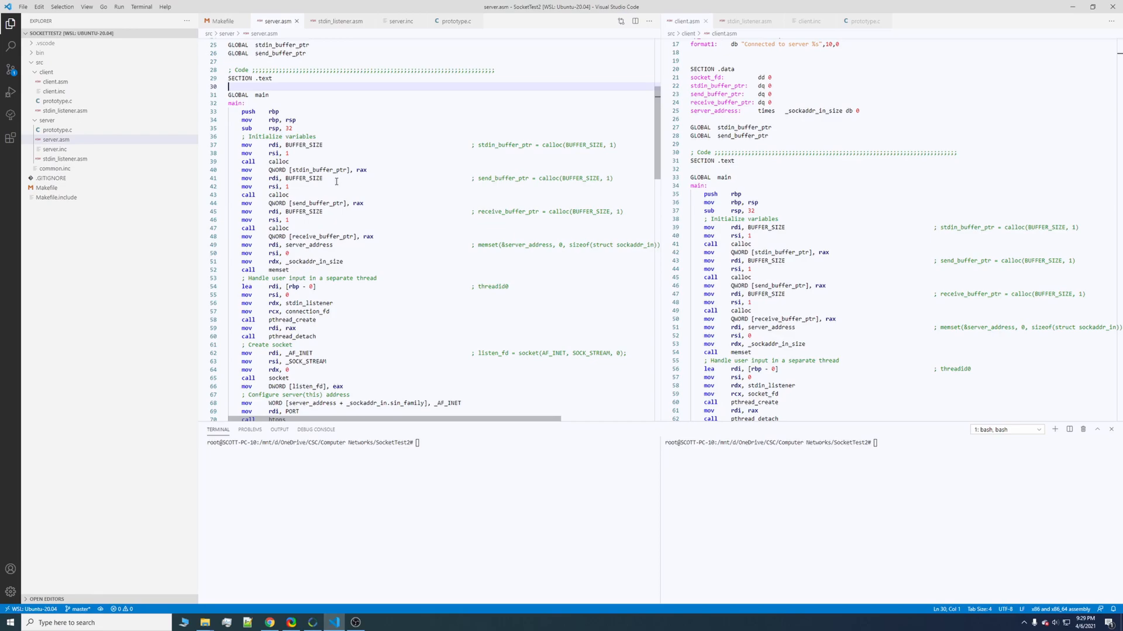
scroll(down, 3)
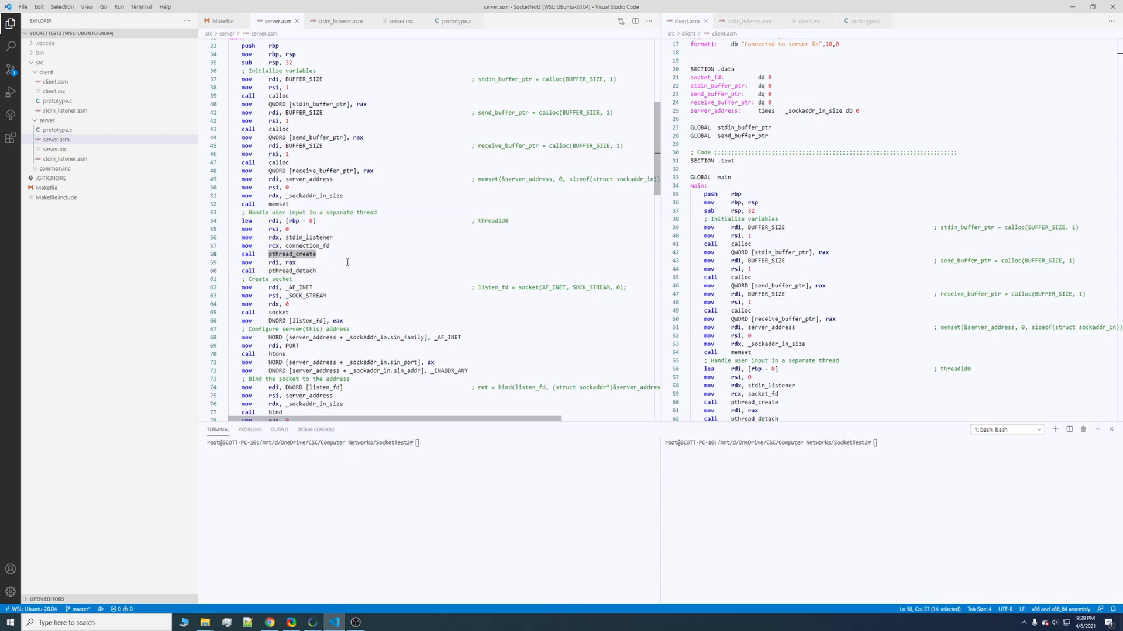
mouse_move(372, 267)
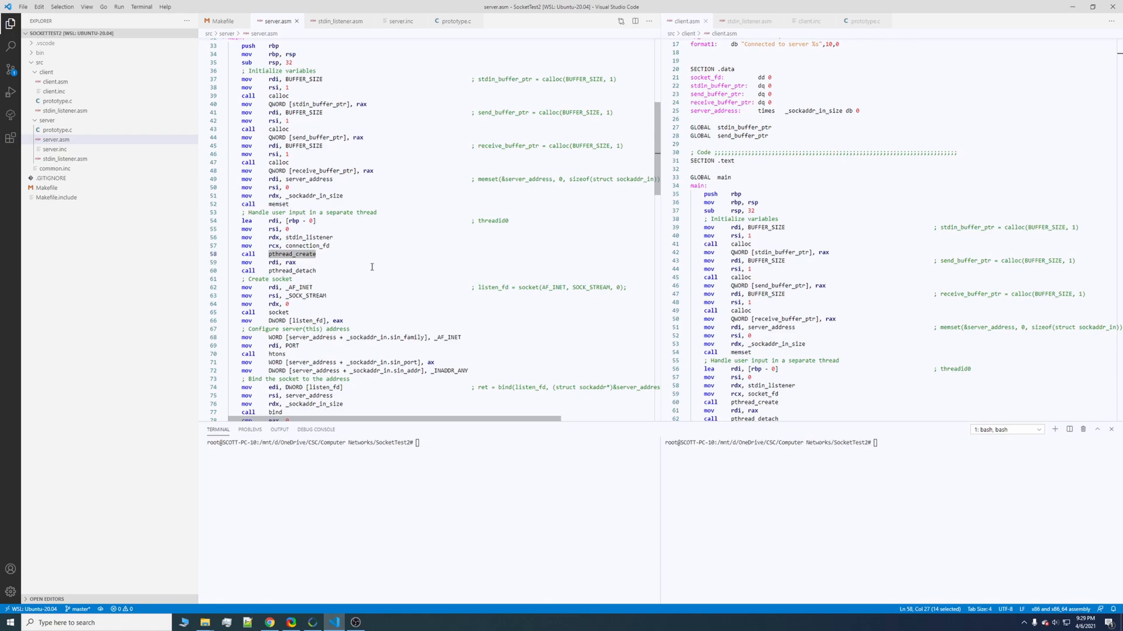
mouse_move(358, 264)
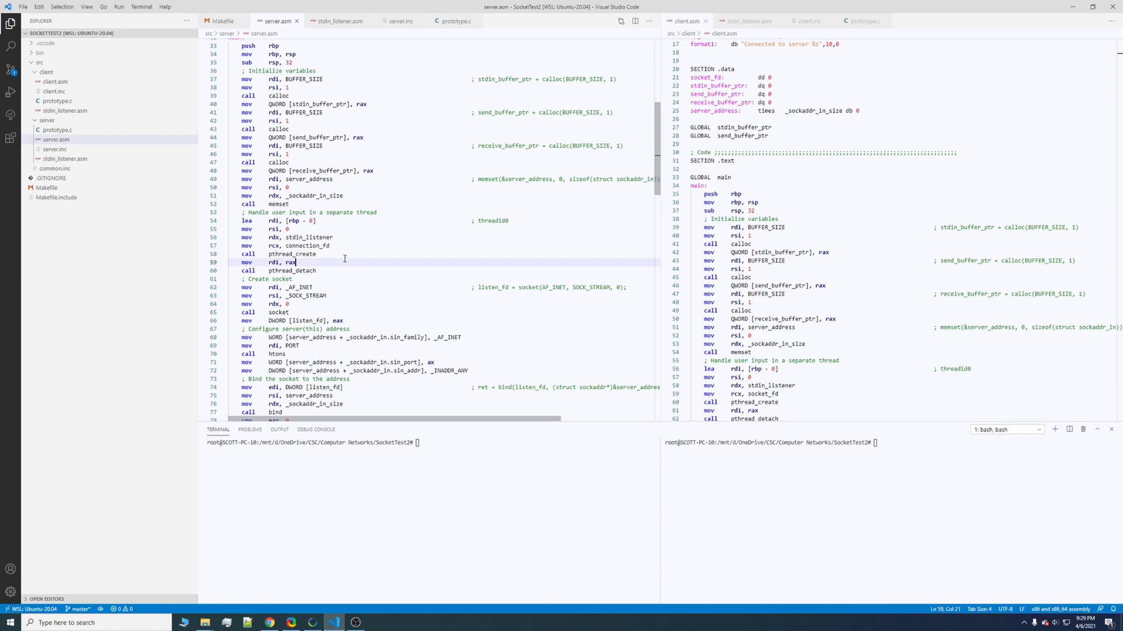
click(336, 21)
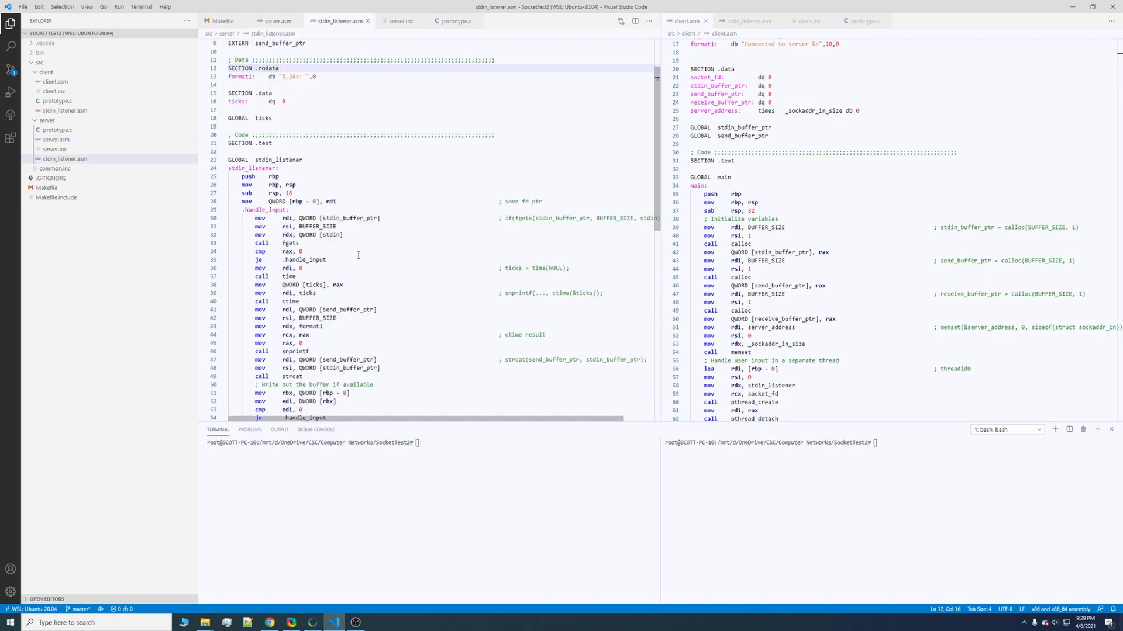
Step: Review the stdin_listener routine through its return, then return to the server.asm tab
scroll(down, 3)
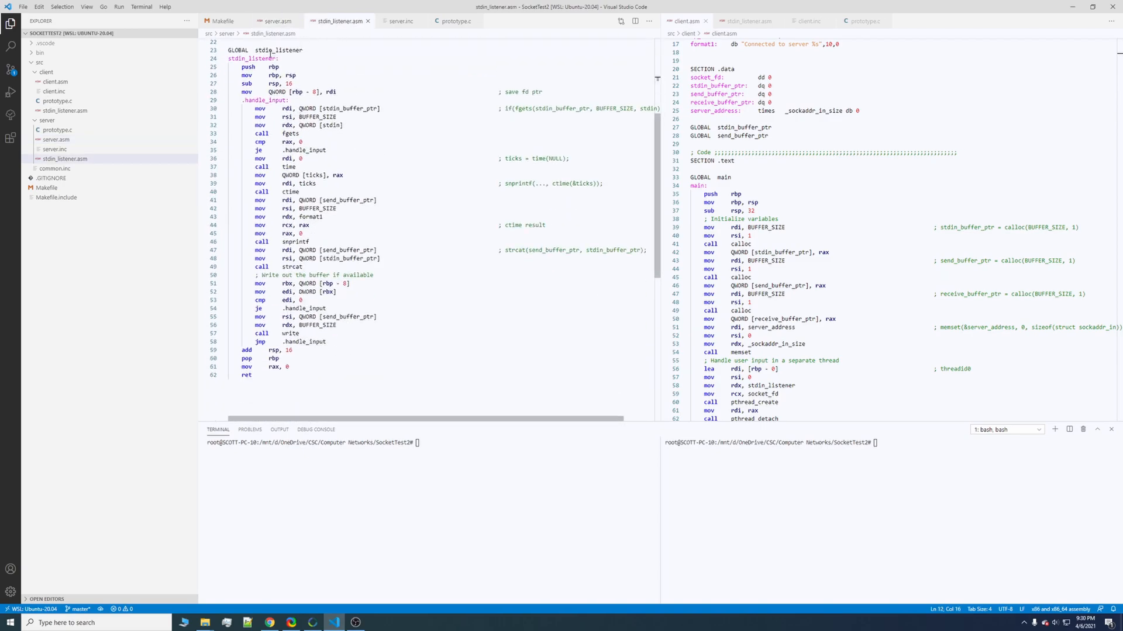
double_click(251, 58)
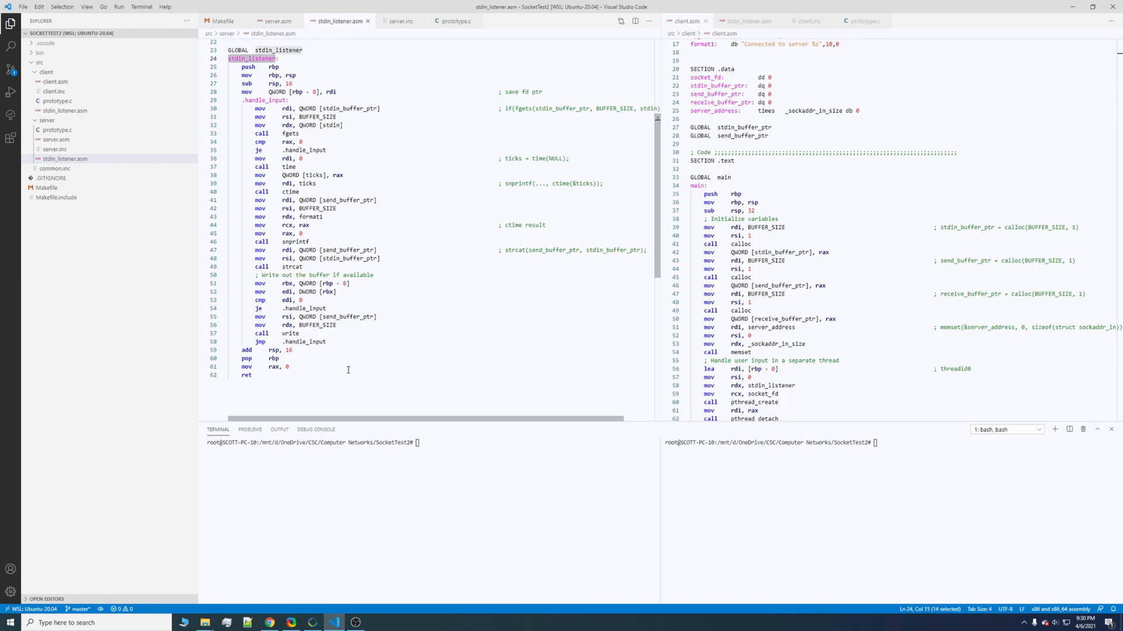
click(356, 367)
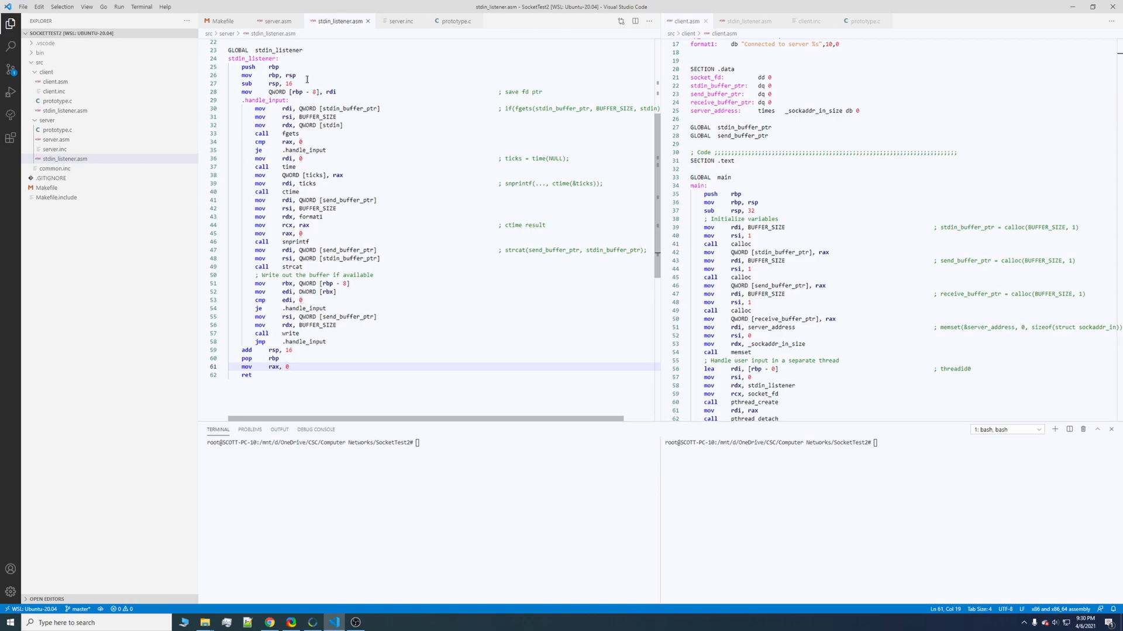
click(275, 21)
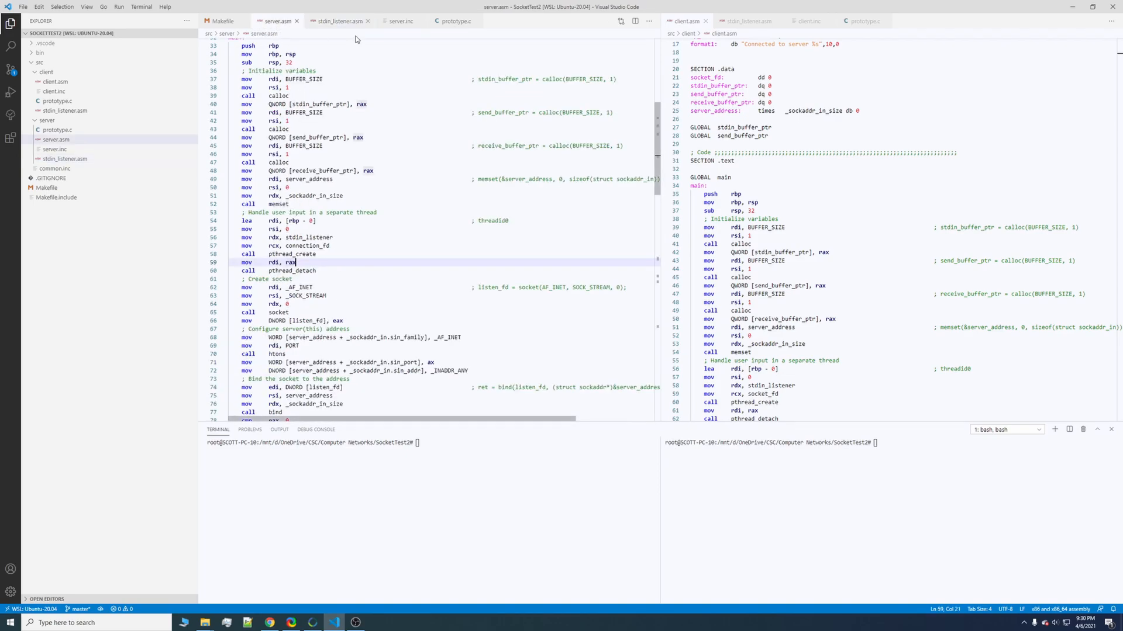
scroll(down, 3)
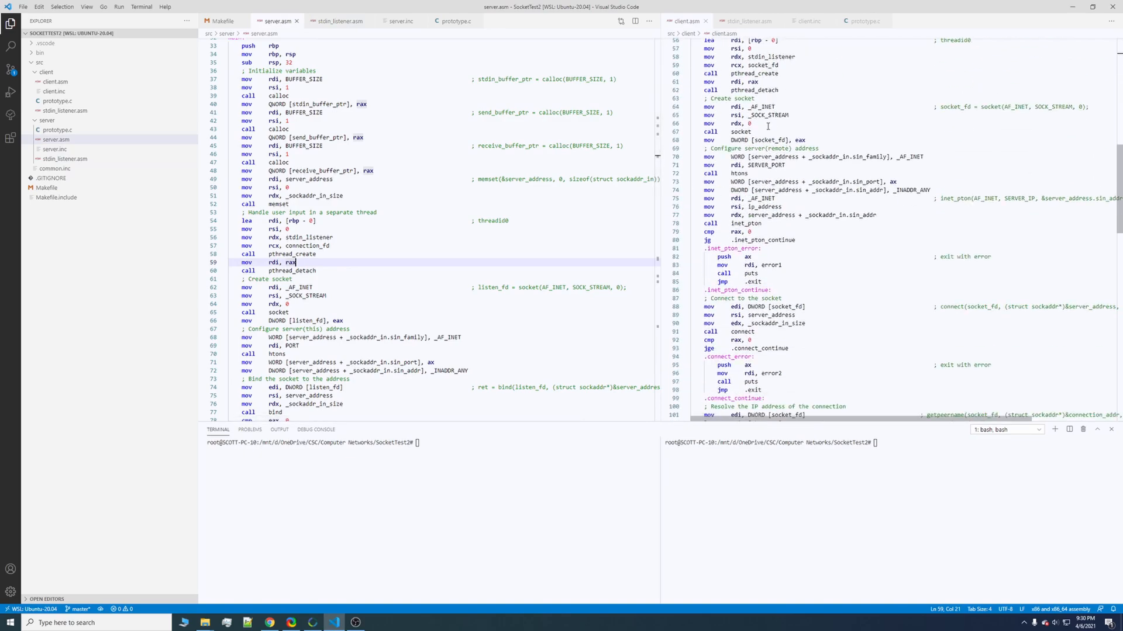
scroll(down, 3)
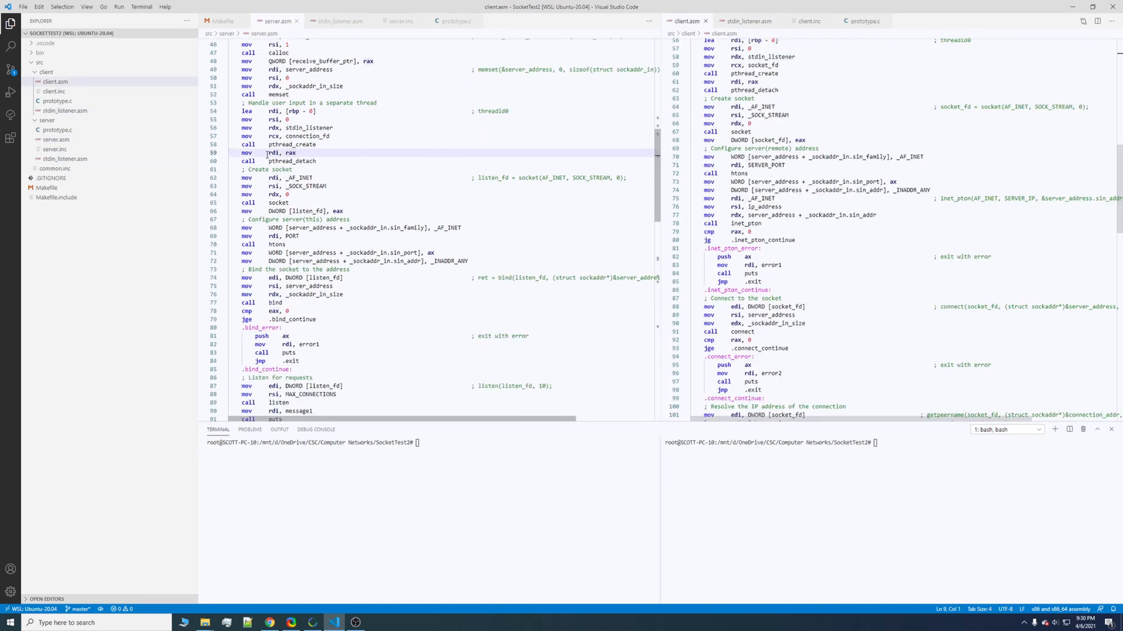
scroll(down, 3)
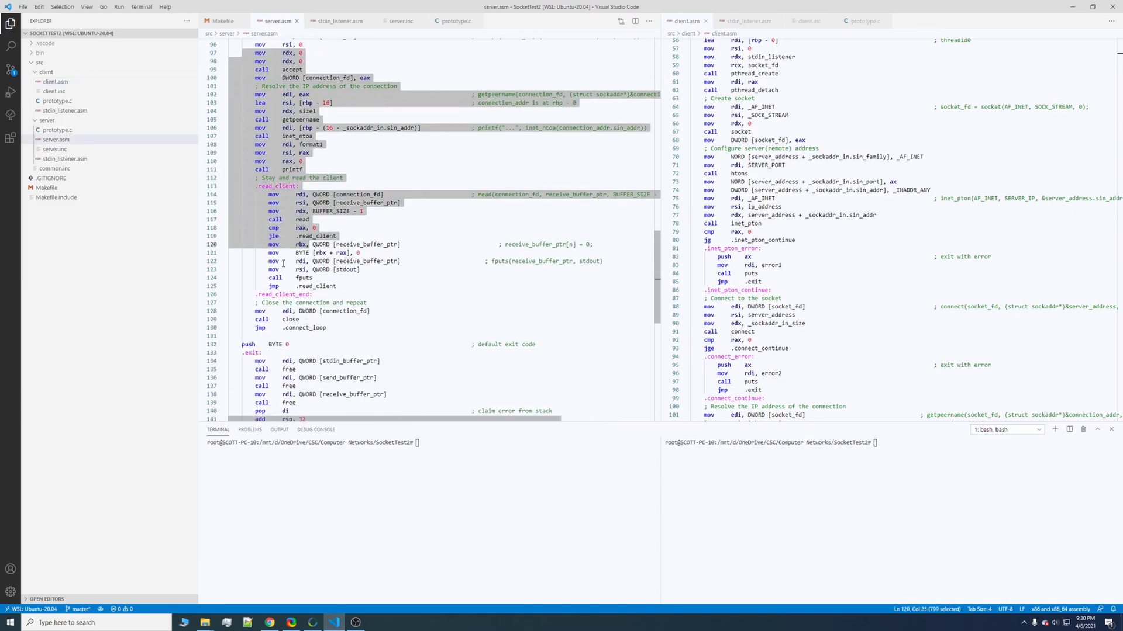
click(312, 294)
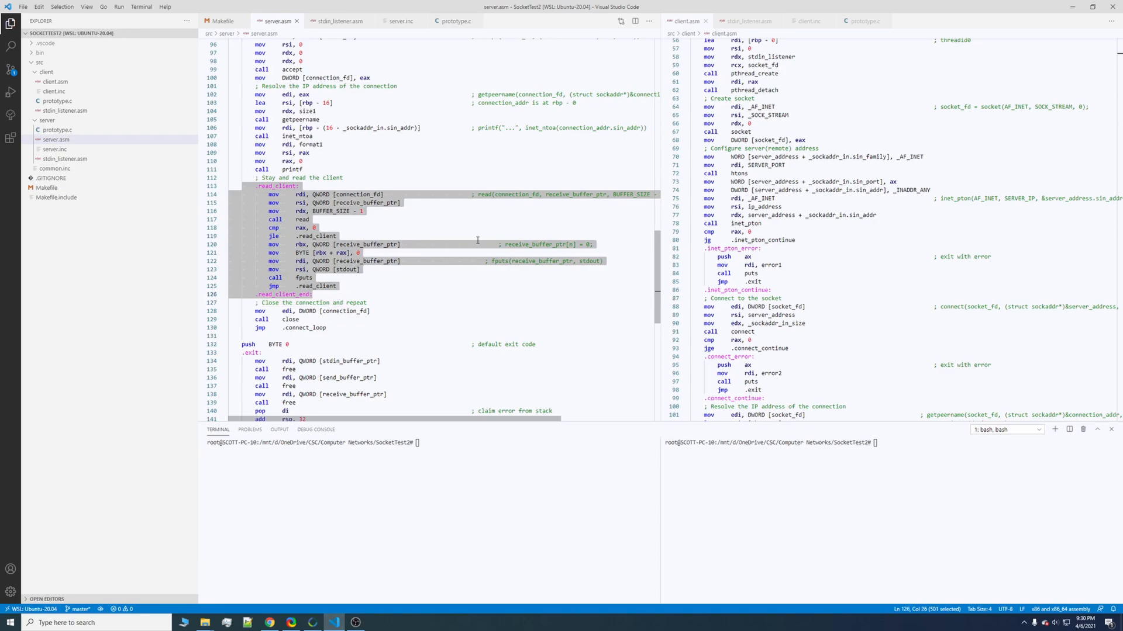
scroll(down, 3)
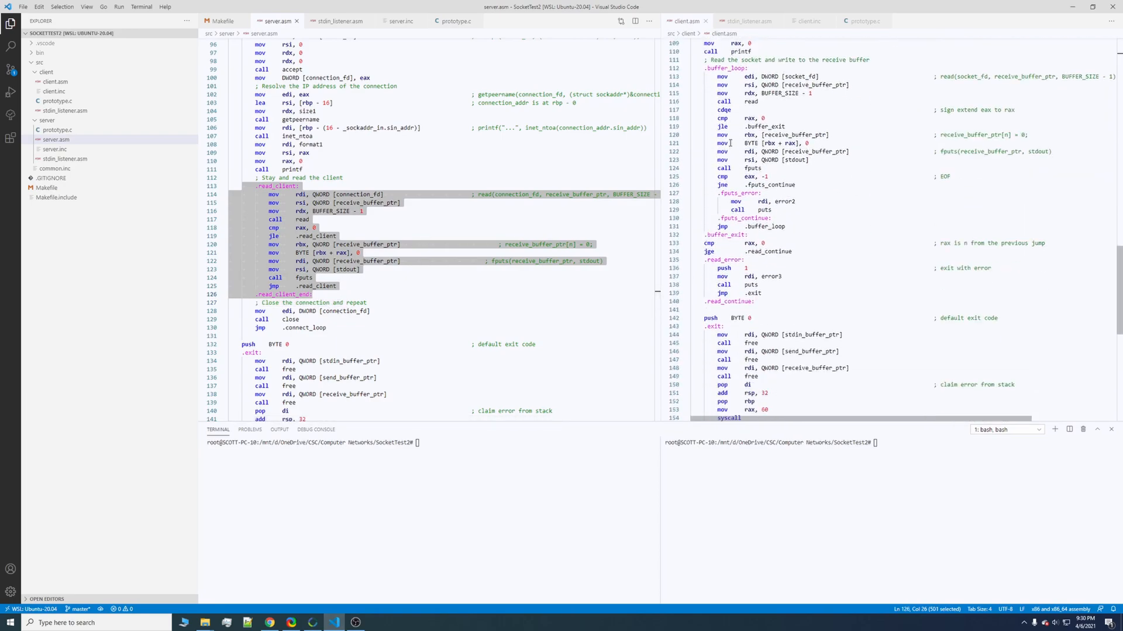
scroll(up, 3)
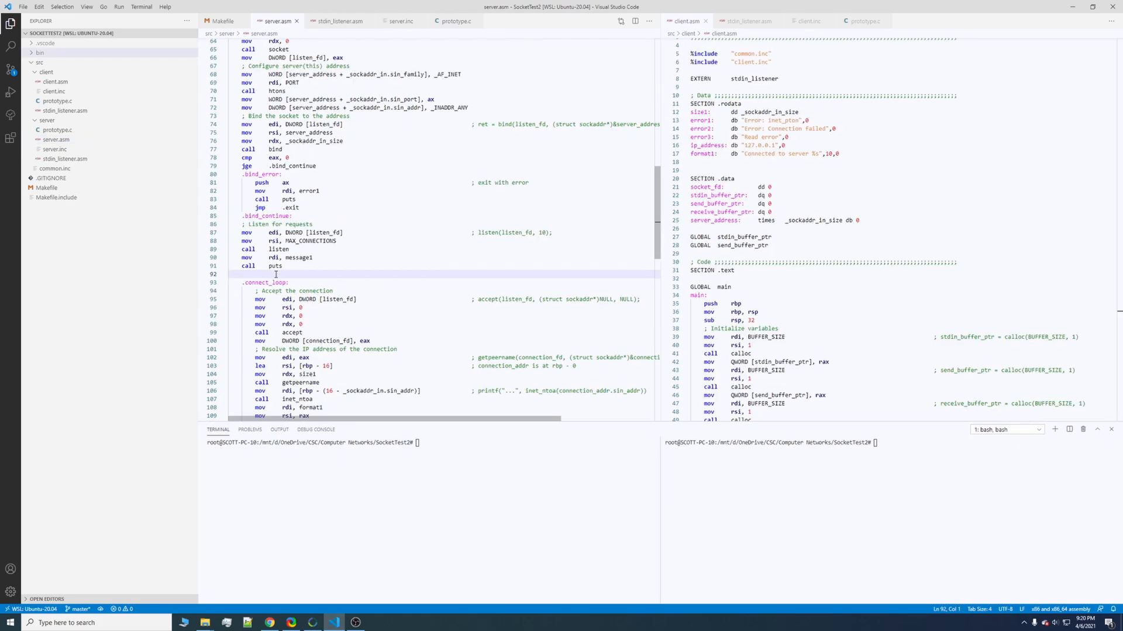
Step: Run 'make server' in the left terminal and 'make client' in the right terminal
click(414, 443)
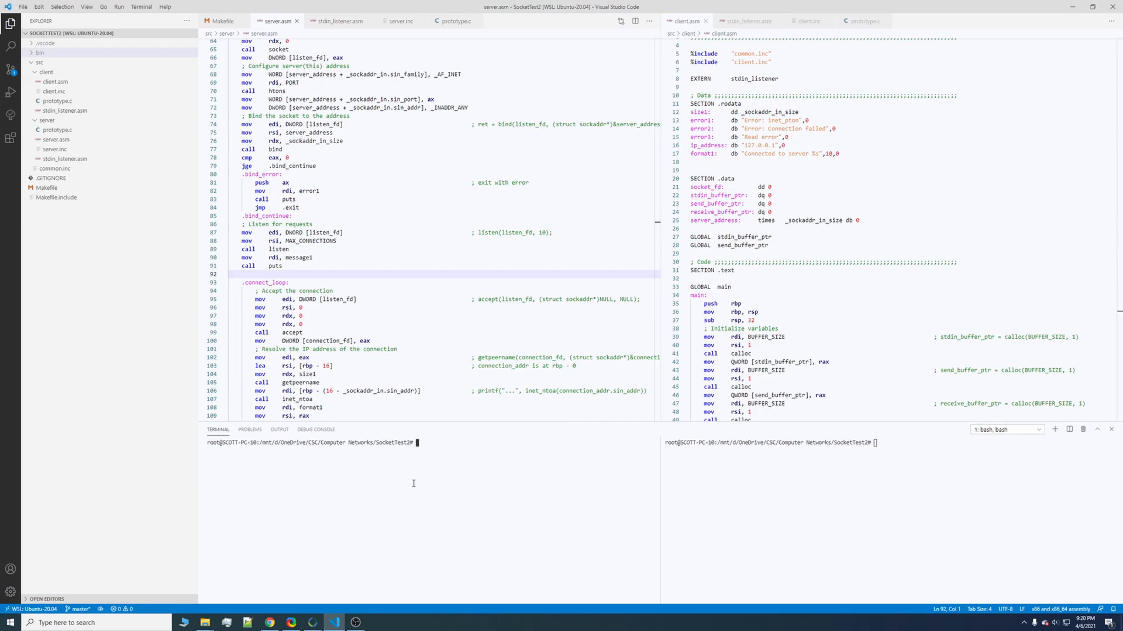
mouse_move(409, 483)
text(make server)
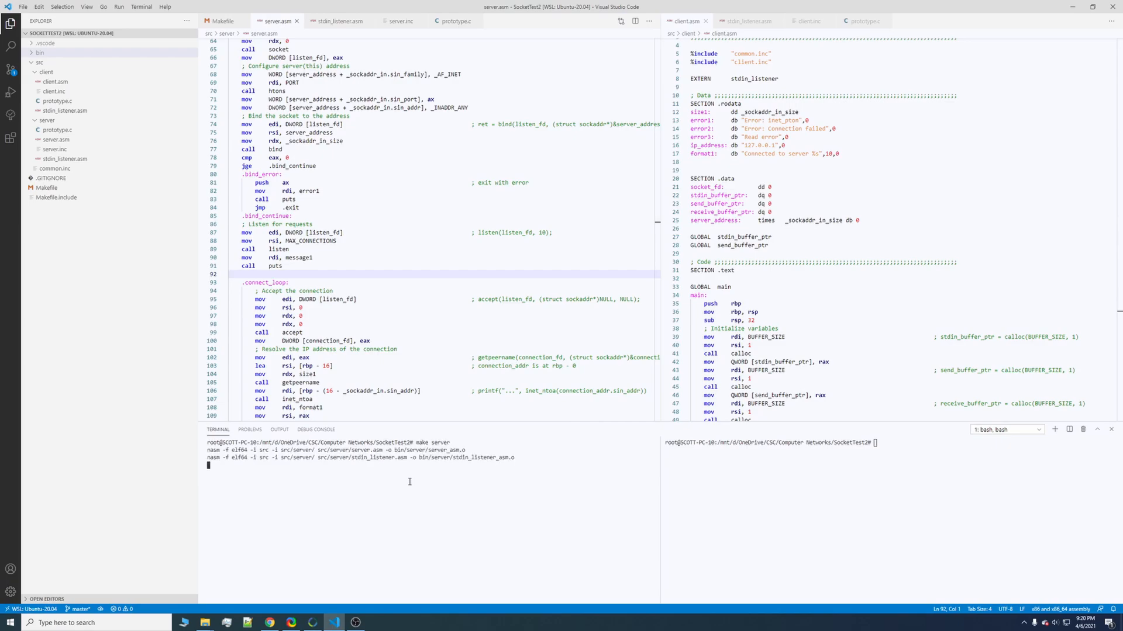
key(Return)
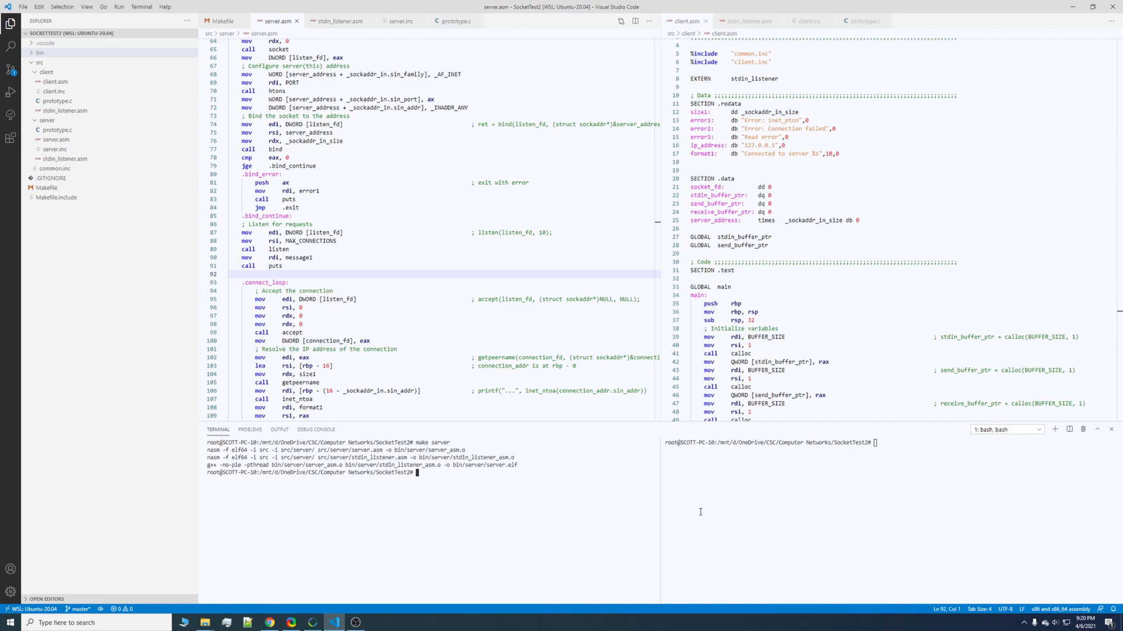
text(make client)
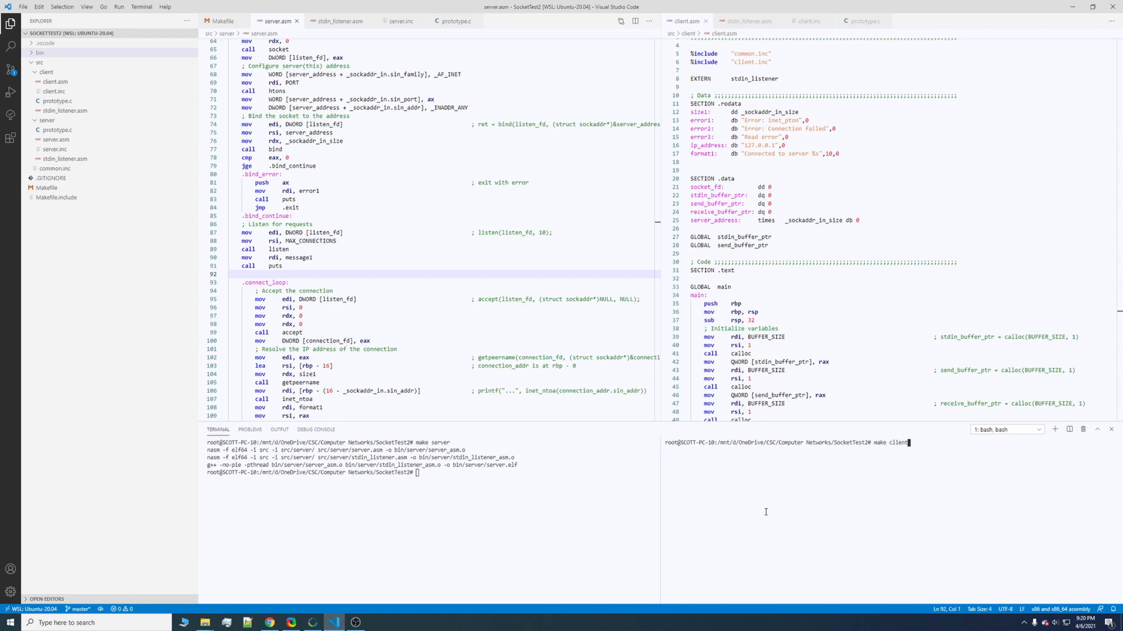
key(Return)
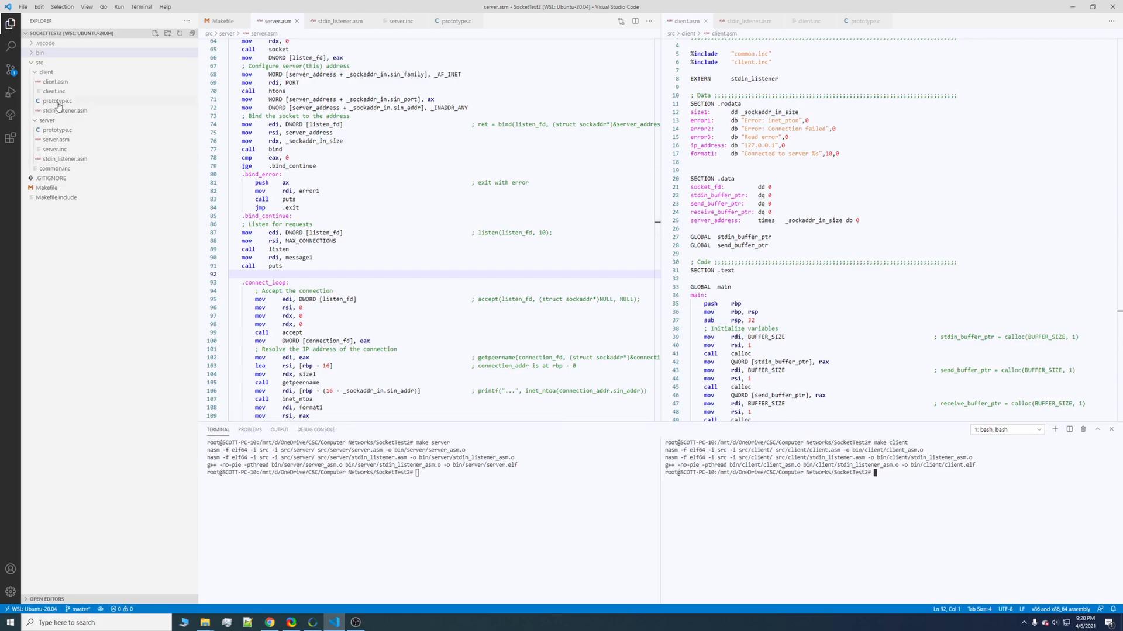
Step: Open and scroll through src/client/prototype.c, then close its tab
click(56, 101)
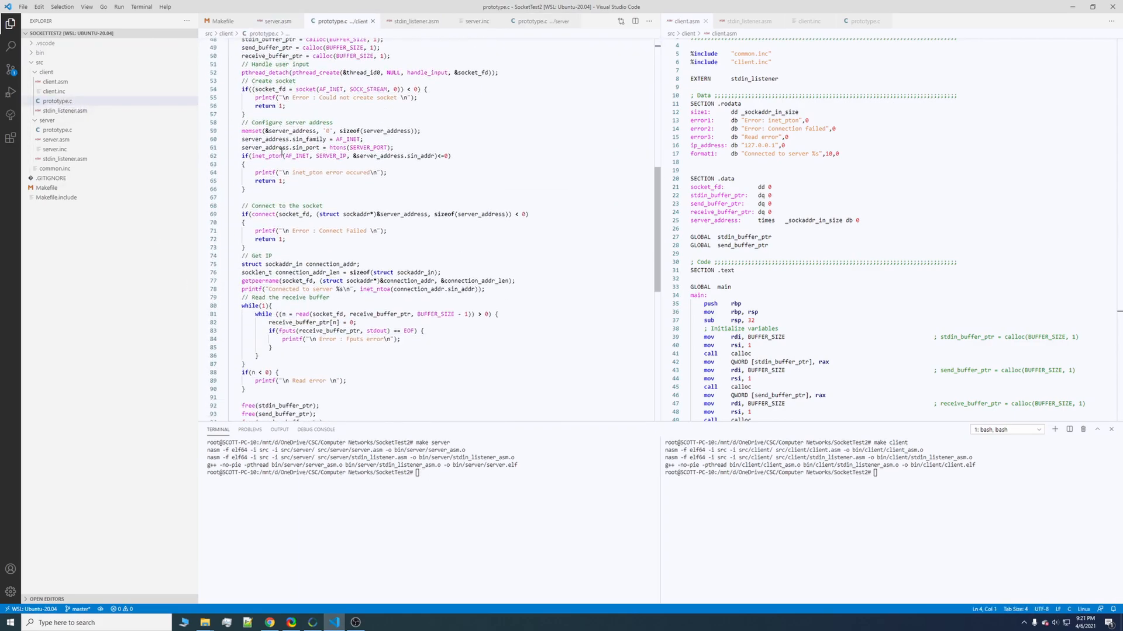
scroll(up, 3)
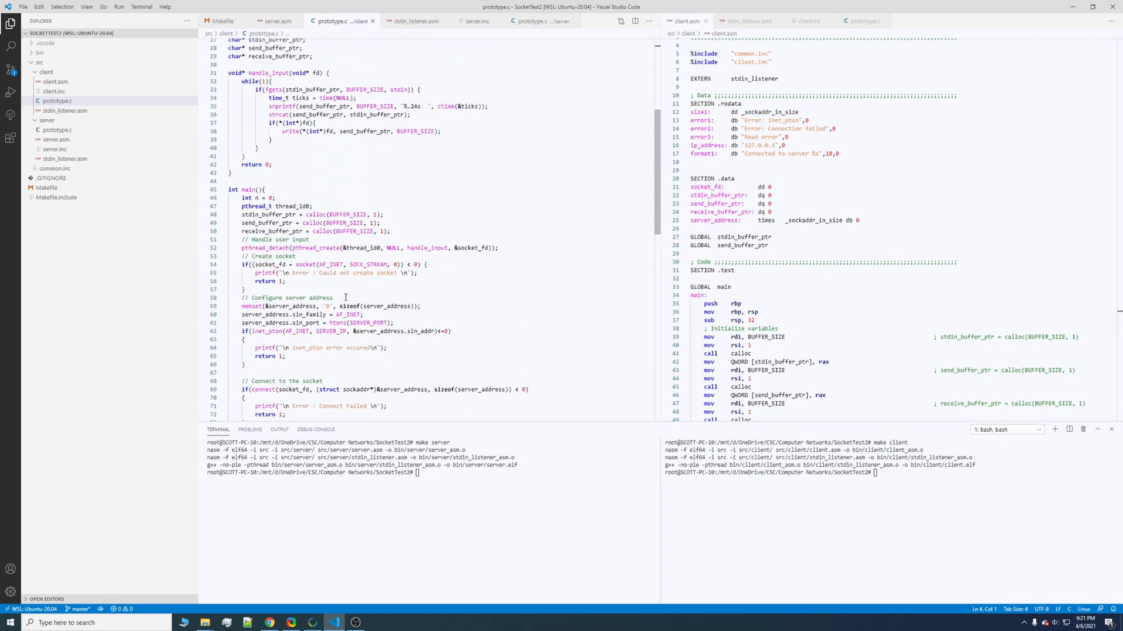
scroll(up, 3)
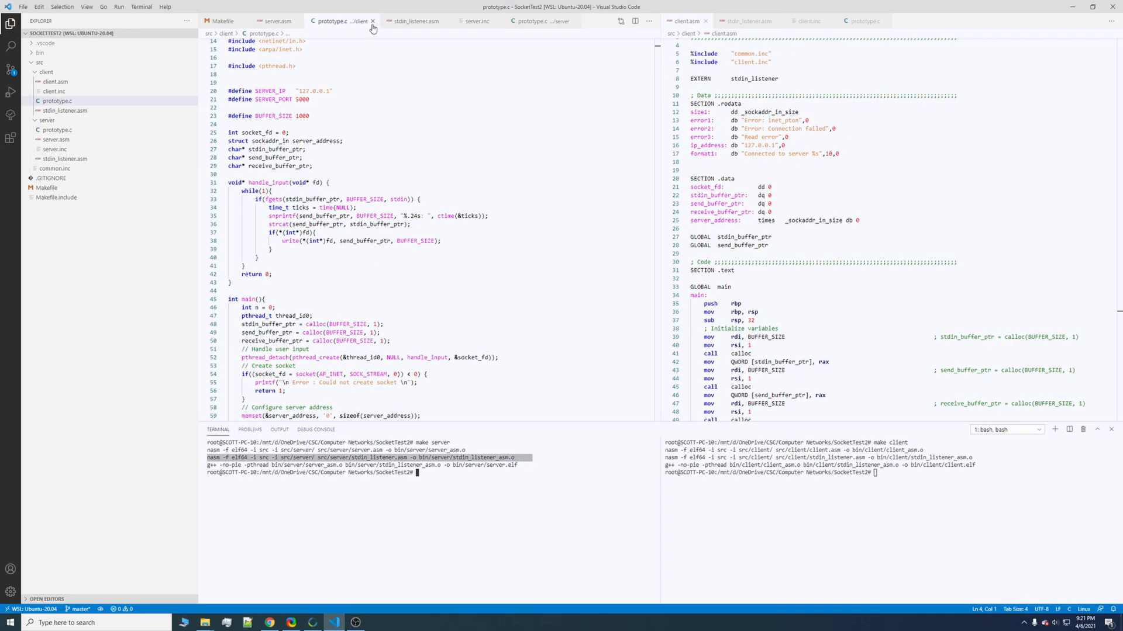
click(56, 139)
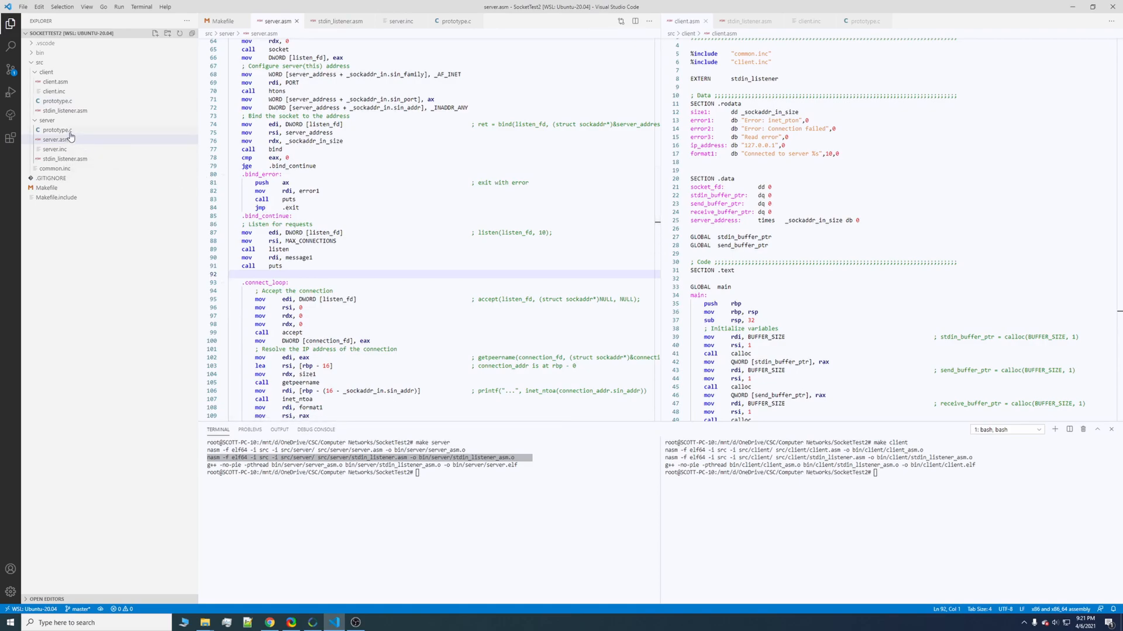
mouse_move(71, 107)
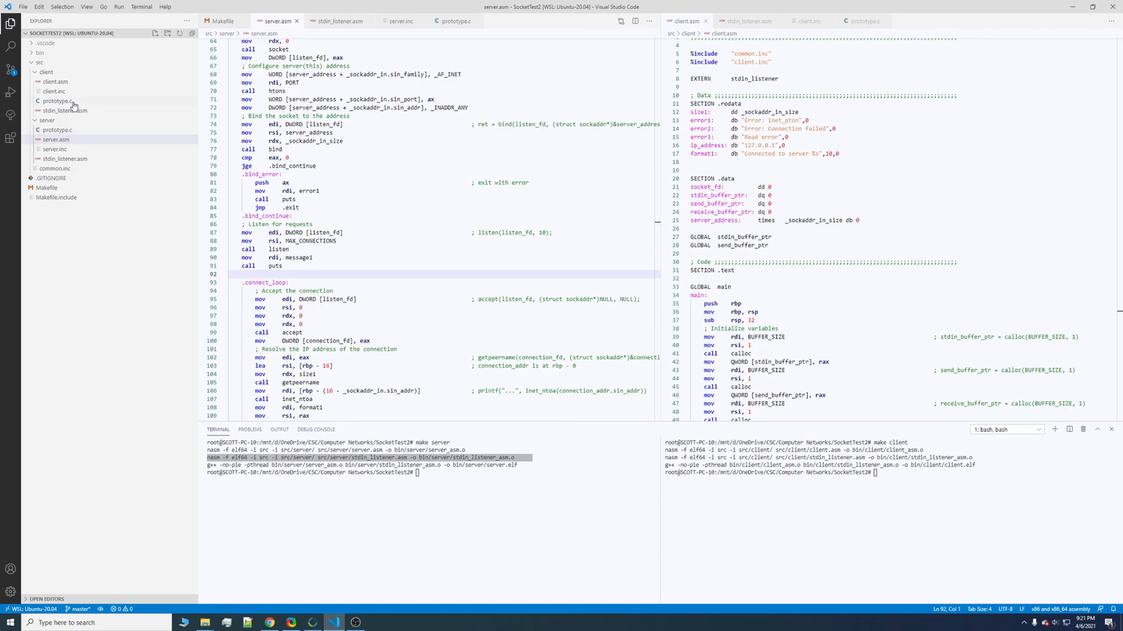
mouse_move(56, 139)
text(make run-server)
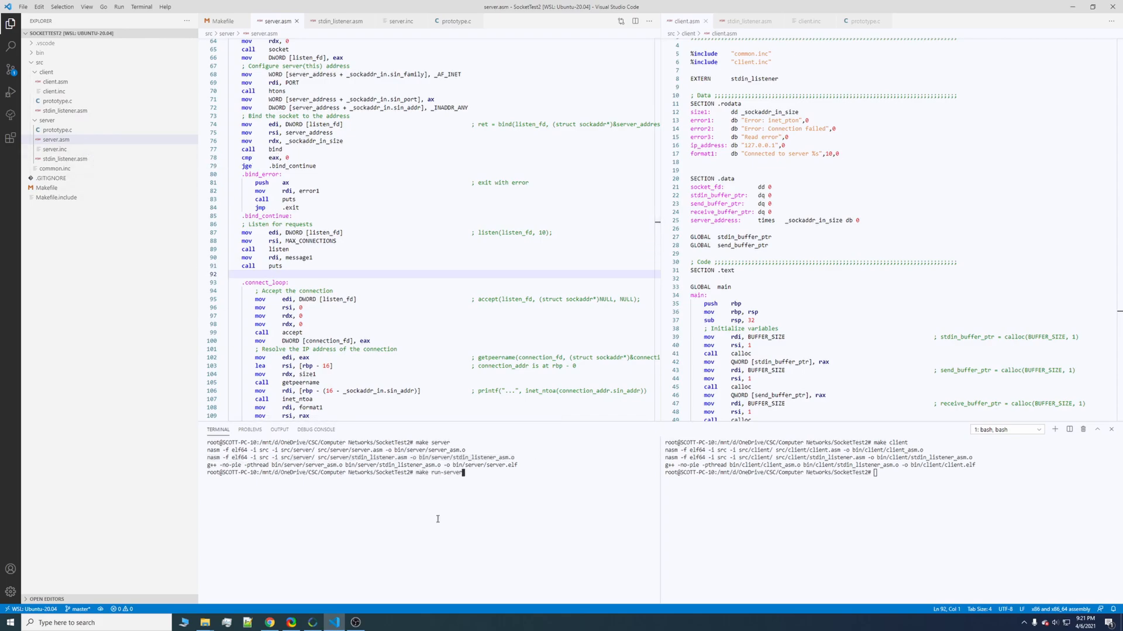
Step: Start the server, send 'hello' and 'hello there!', then stop both programs with Ctrl+C
key(Return)
text(make run-client)
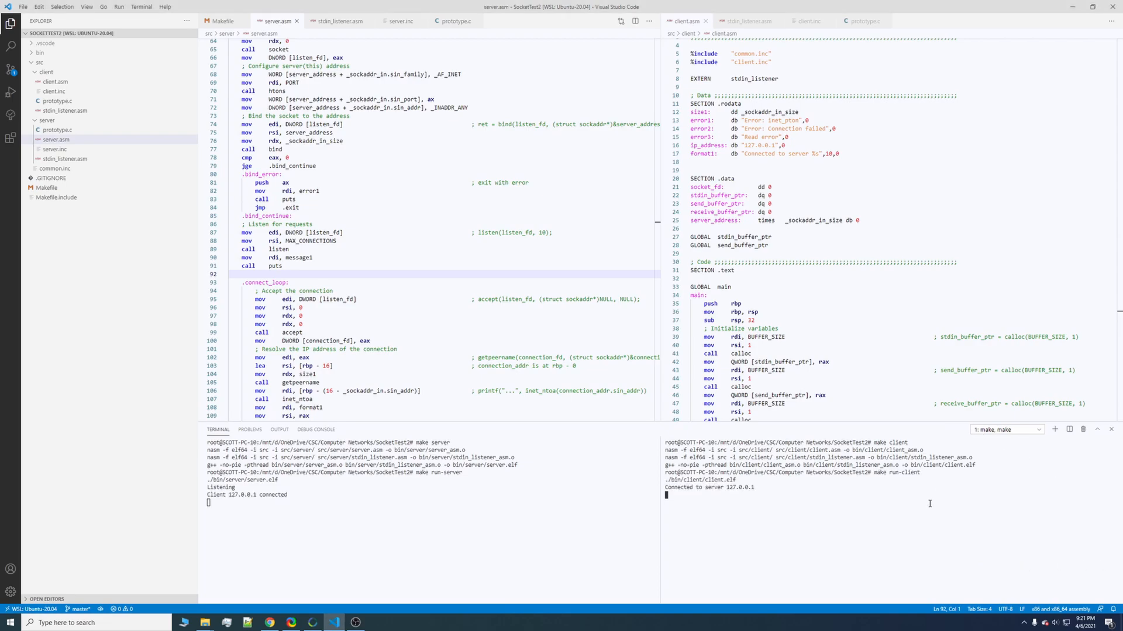
mouse_move(450, 500)
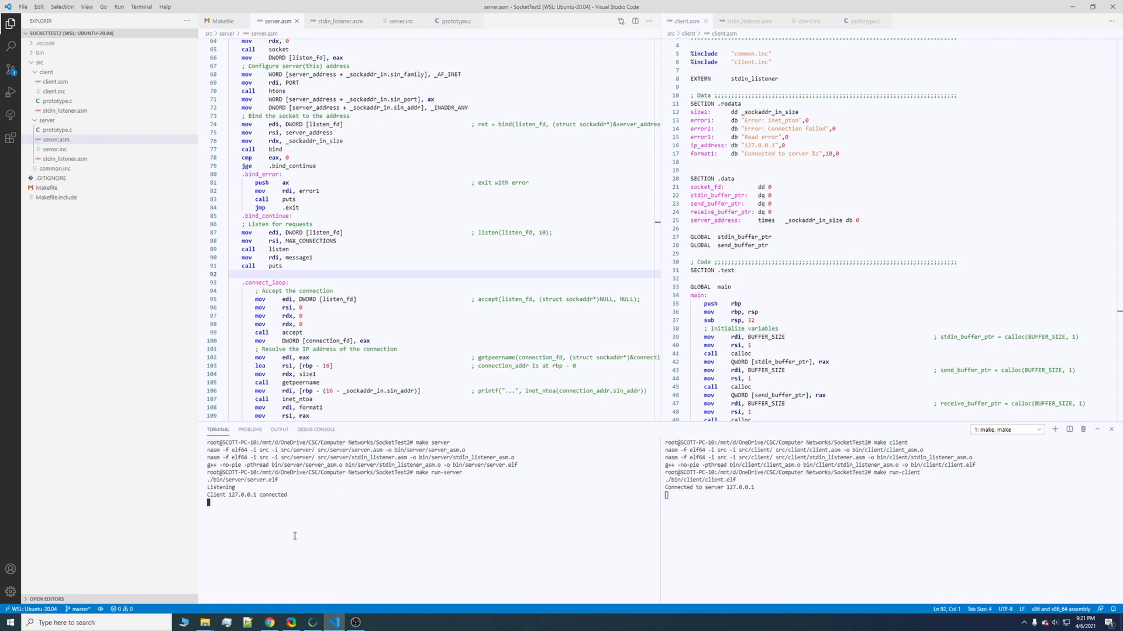
text(hello)
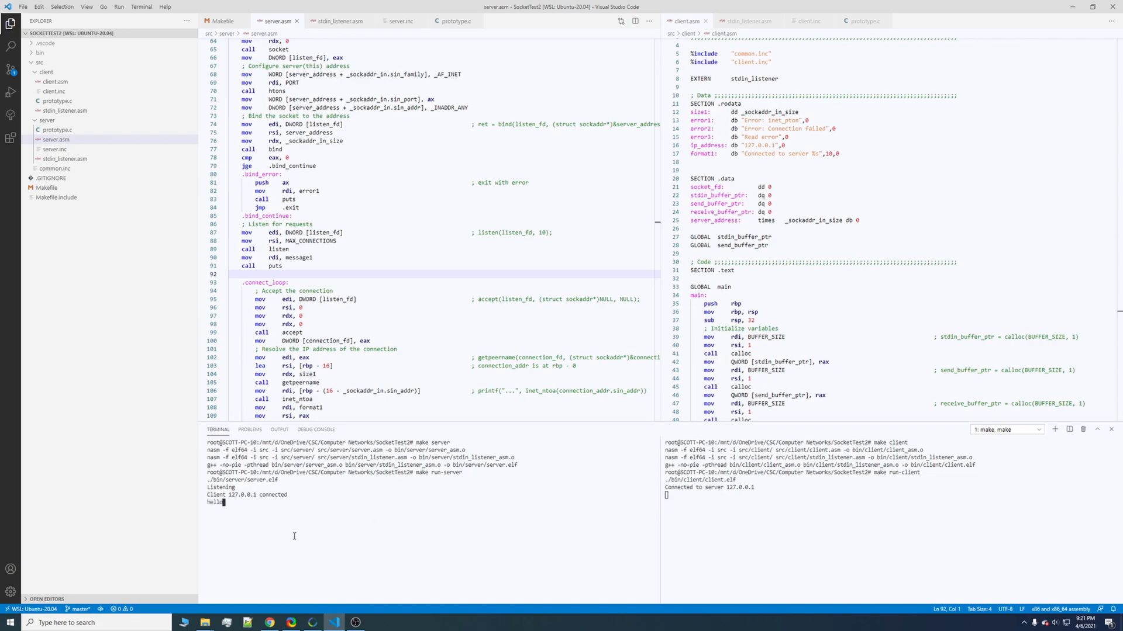
key(Return)
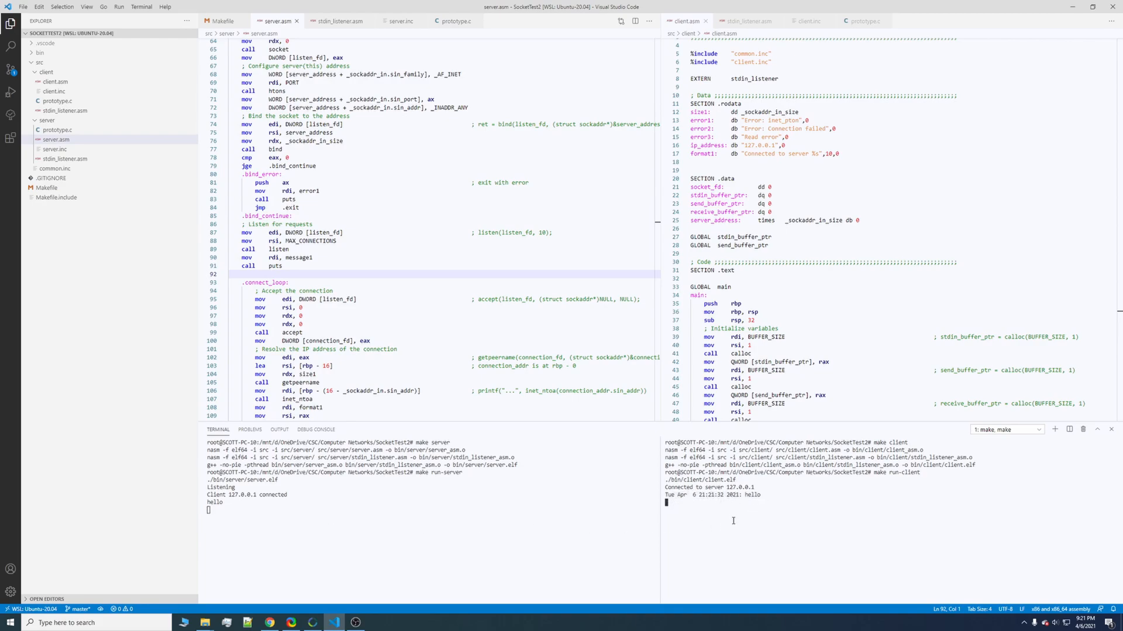
text(hello there!)
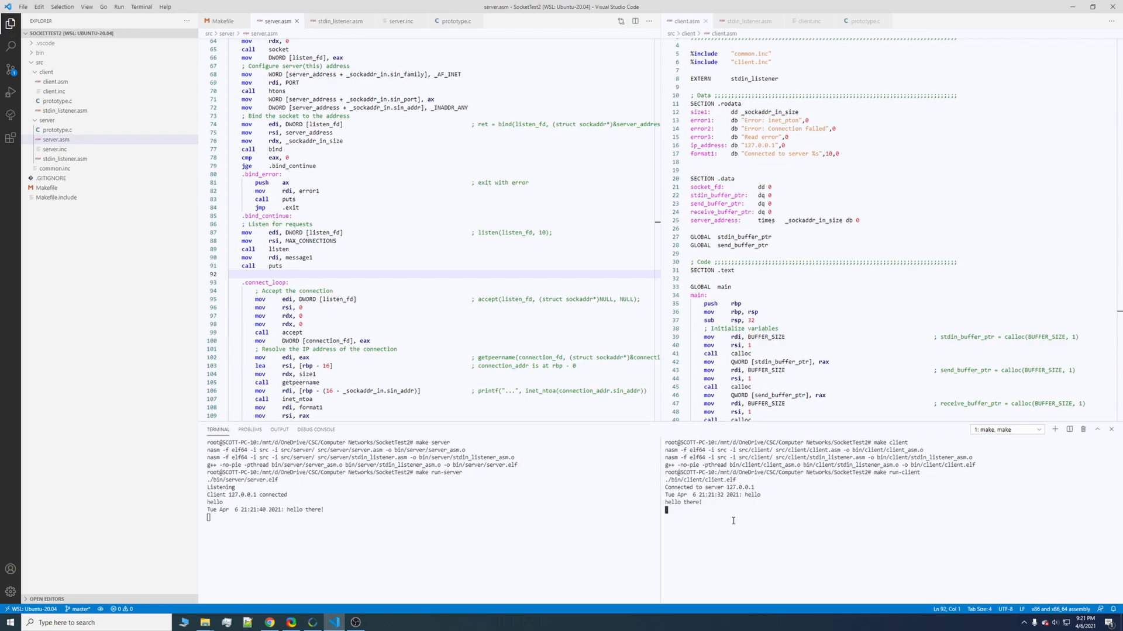
mouse_move(714, 516)
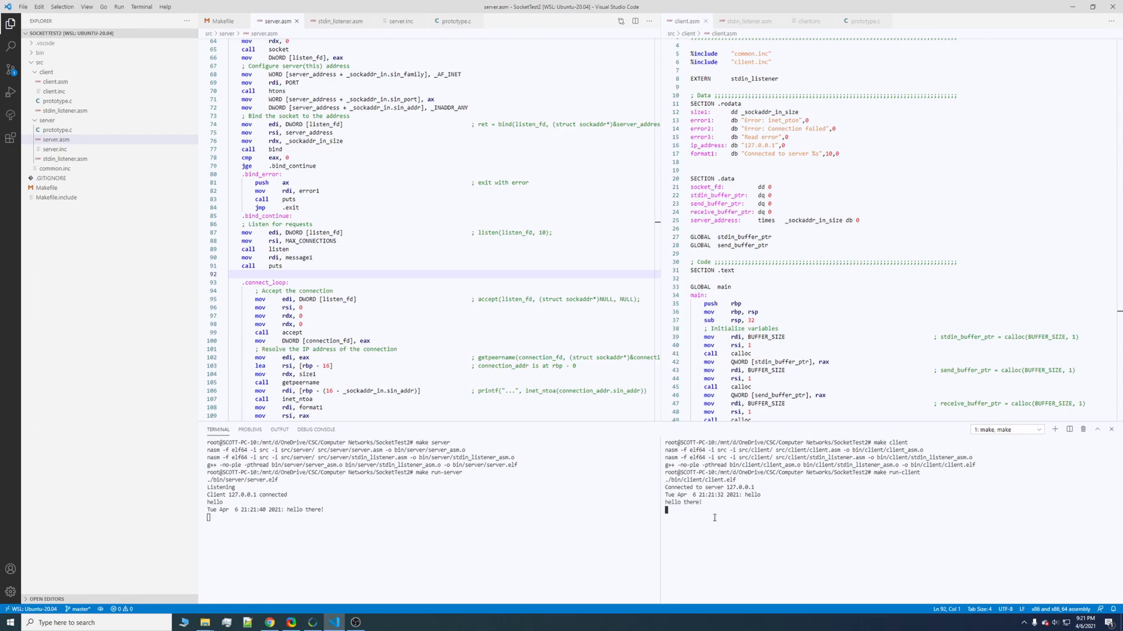
mouse_move(340, 516)
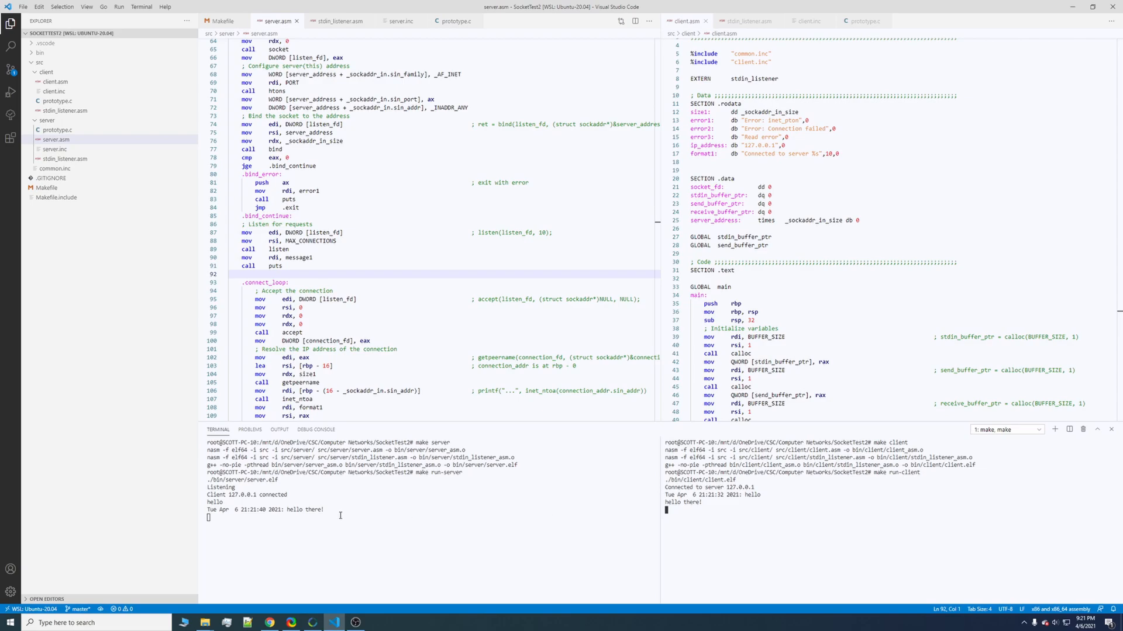
key(ctrl+c)
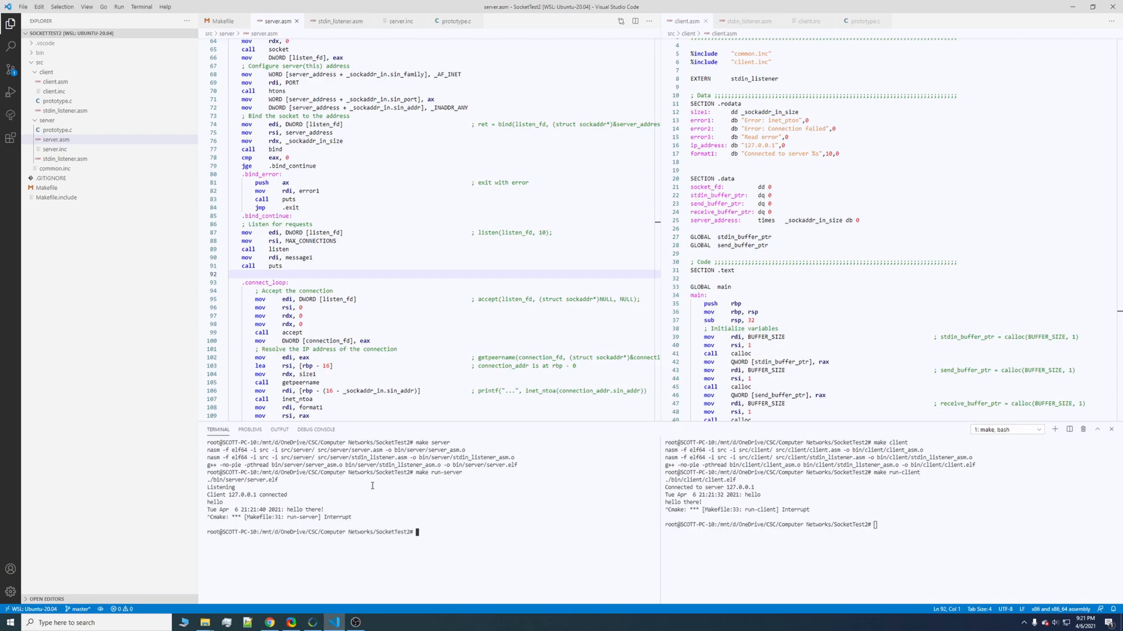